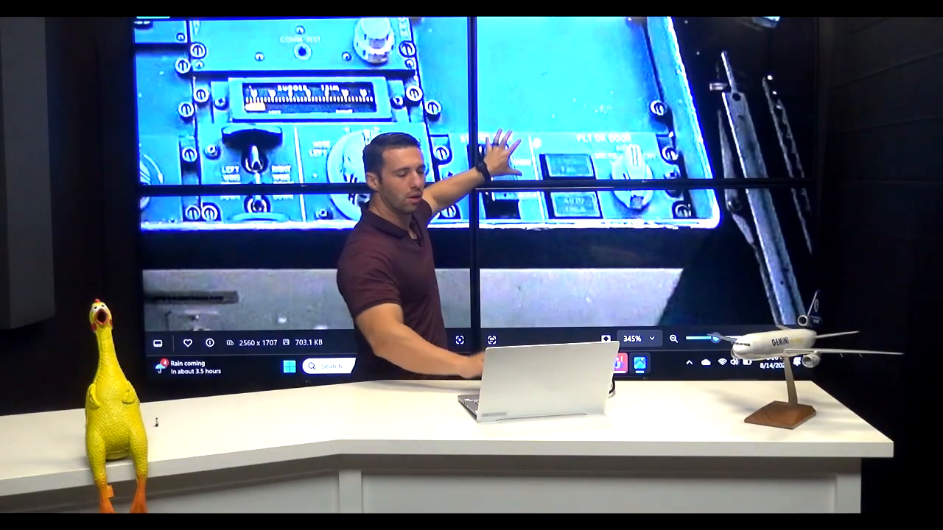
- Bring up the QRH PDF passage on the STAB TRIM cutout switches and manual stabilizer control
click(675, 337)
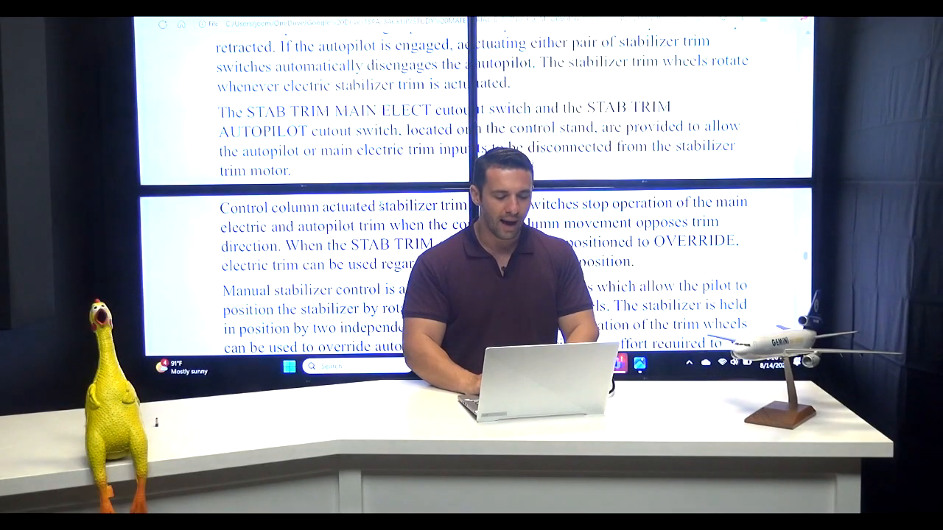
scroll(down, 3)
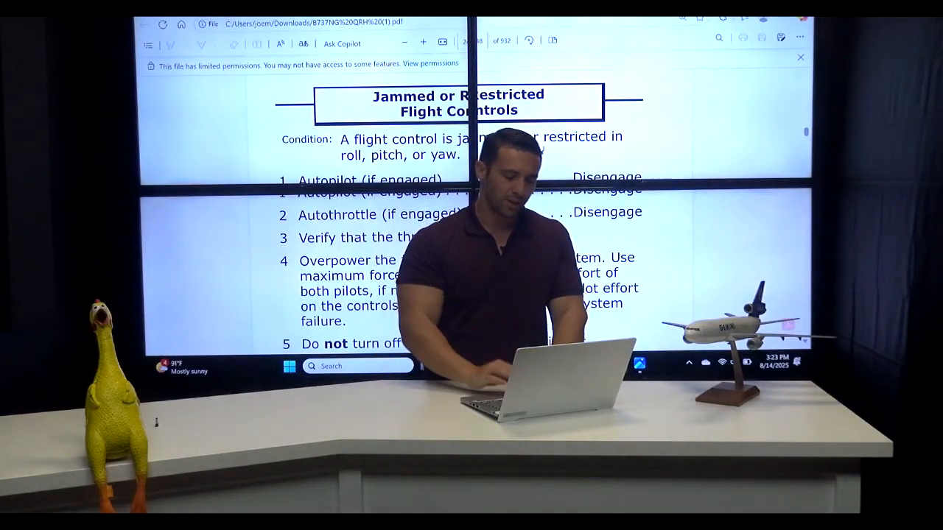
- Scroll the checklist to steps 8–12, including setting the Stabilizer Trim Override switch to OVERRIDE
scroll(down, 3)
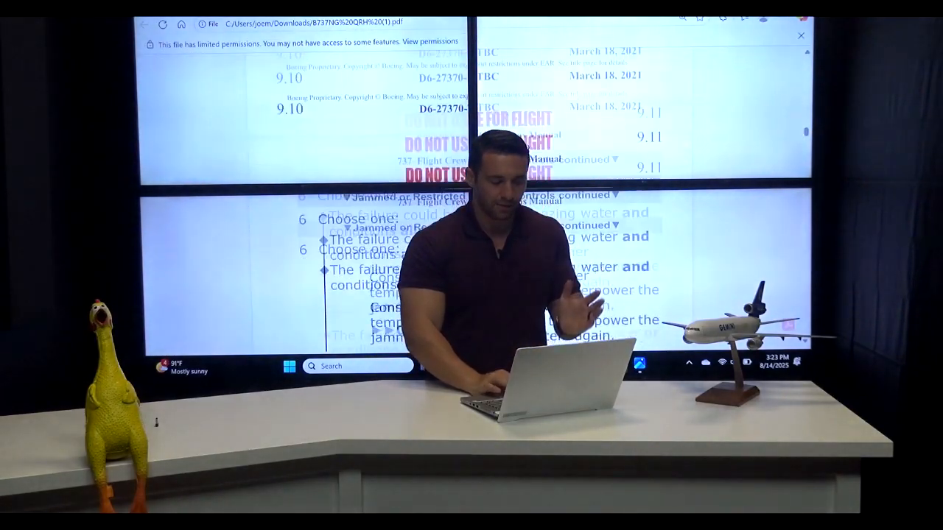
scroll(down, 3)
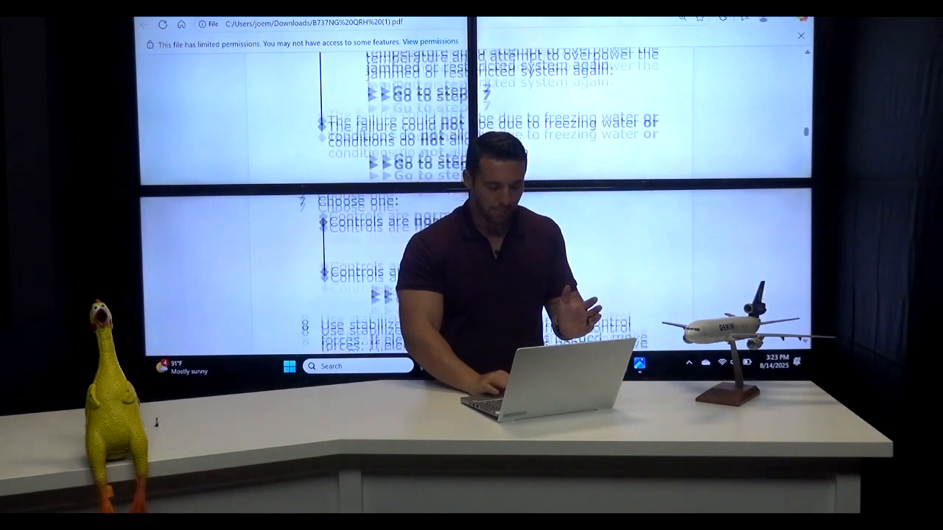
scroll(down, 3)
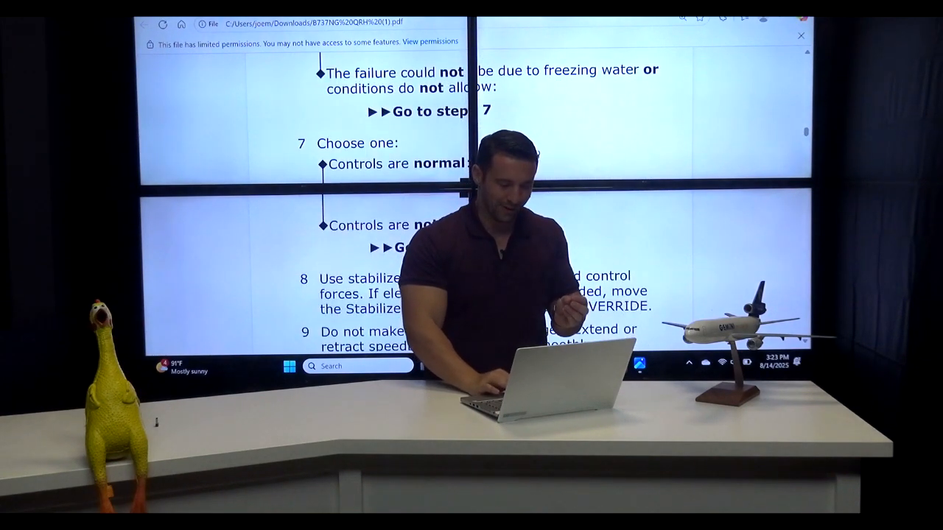
scroll(down, 3)
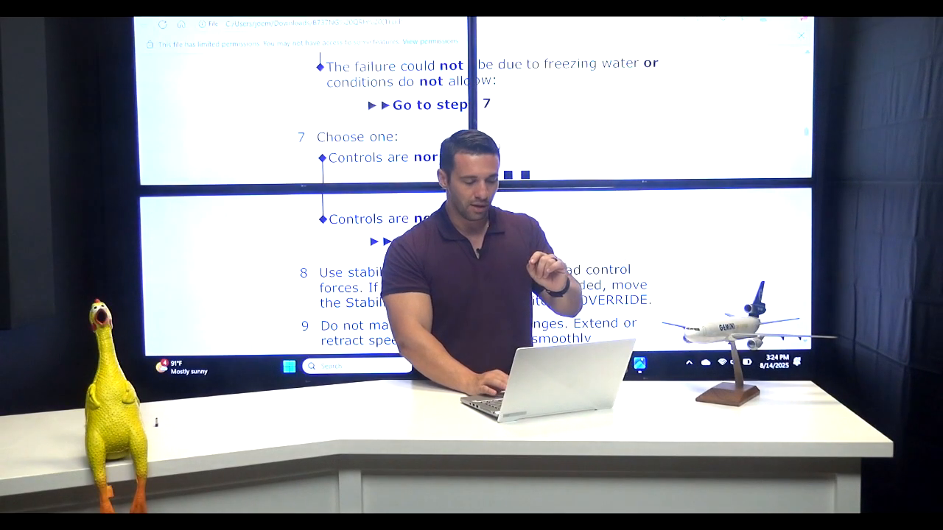
scroll(down, 3)
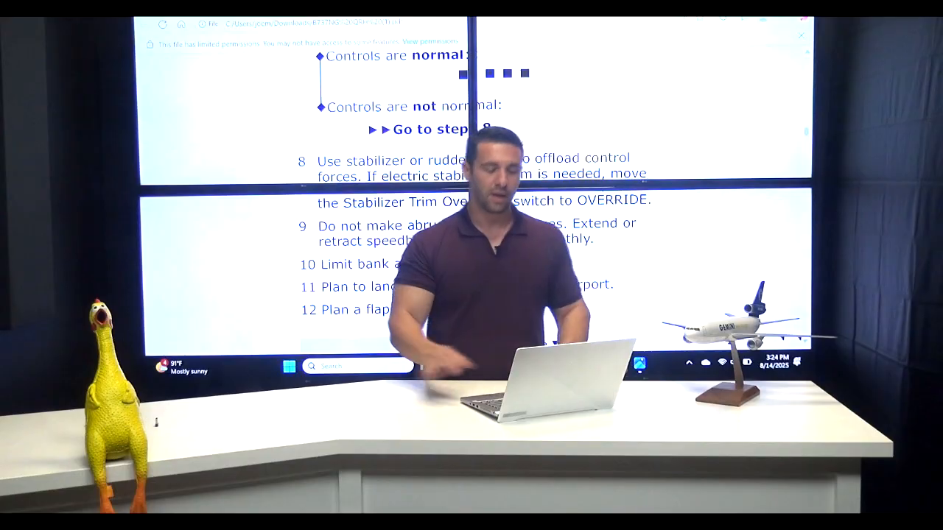